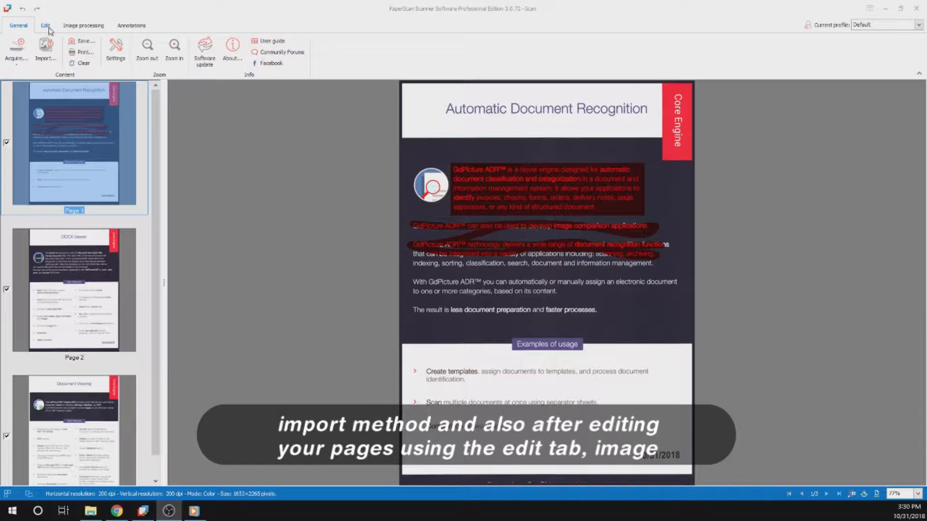
- Browse the page editing and image processing commands, then return to the general commands
{"action": "left_click", "coordinate": [45, 24]}
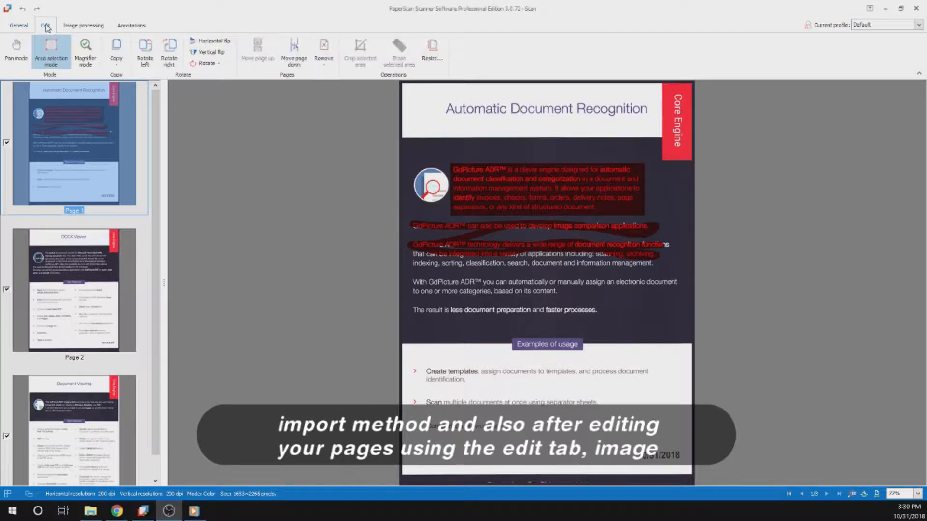
{"action": "left_click", "coordinate": [83, 25]}
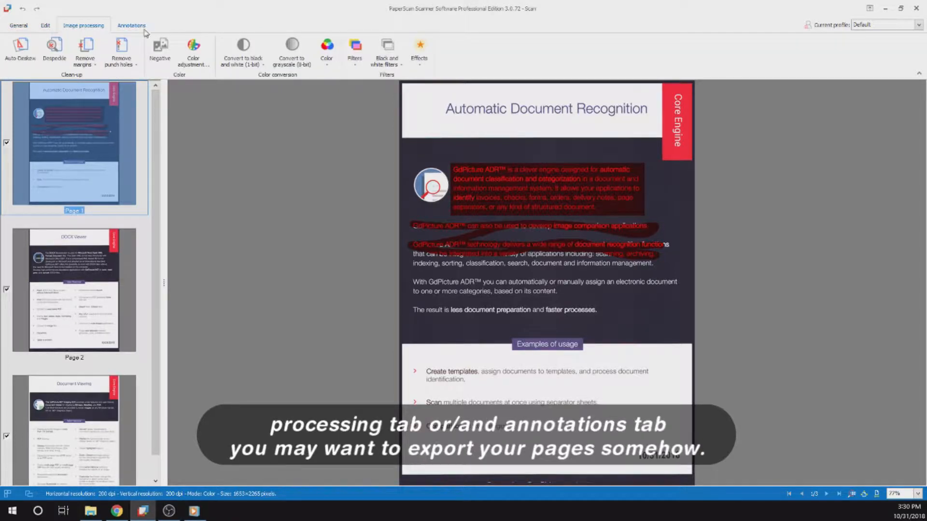
{"action": "left_click", "coordinate": [18, 25]}
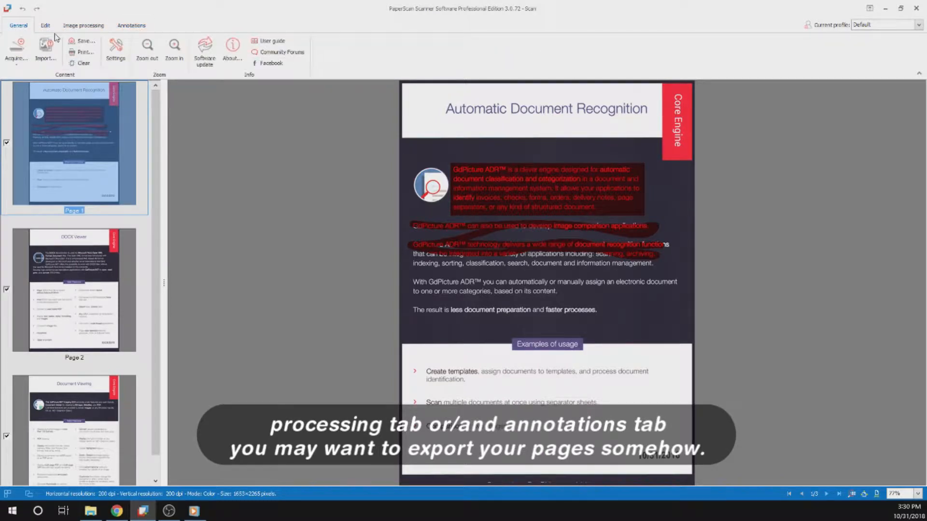
{"action": "mouse_move", "coordinate": [85, 41]}
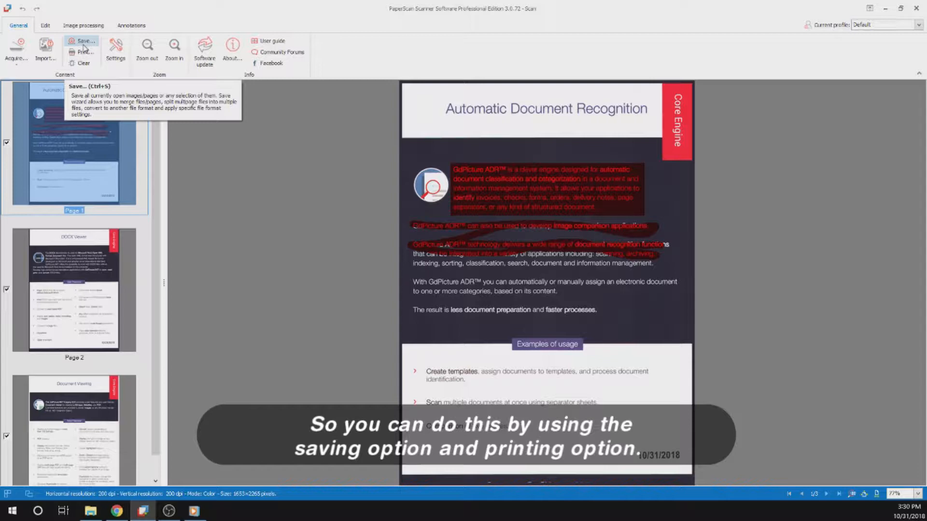
{"action": "mouse_move", "coordinate": [82, 52]}
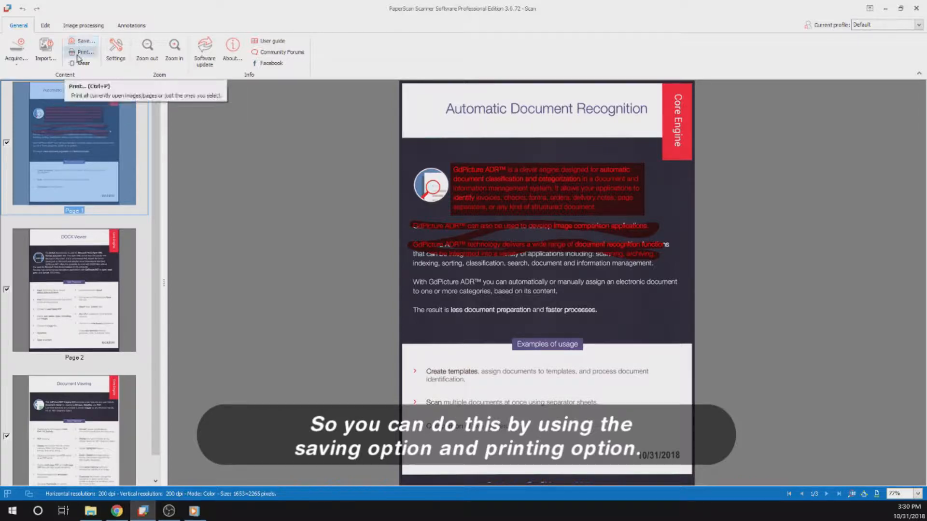
{"action": "mouse_move", "coordinate": [82, 40]}
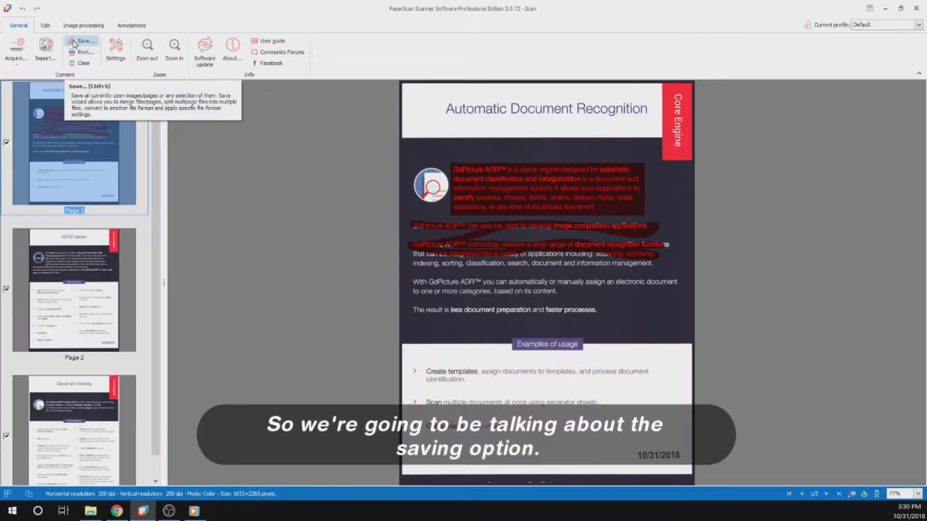
- Start saving as 'test fu', view the output formats, and choose one page per file
{"action": "left_click", "coordinate": [84, 40]}
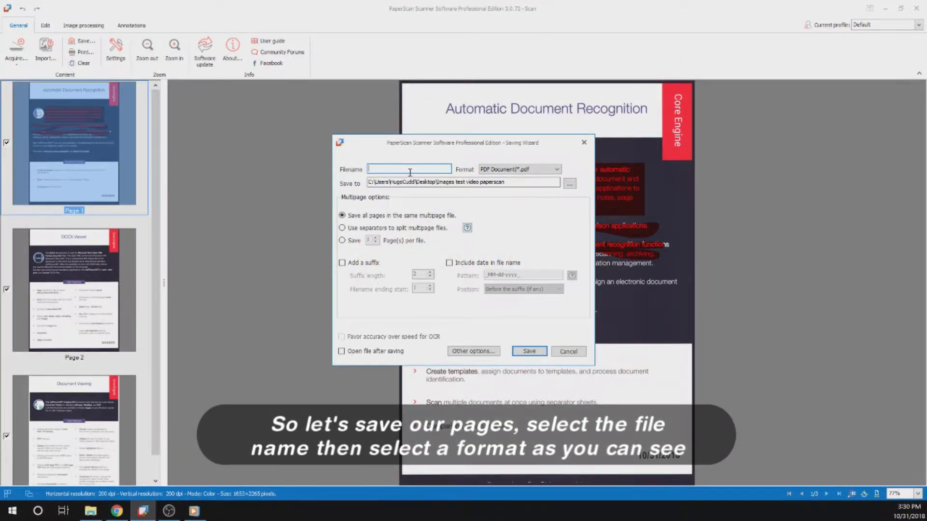
{"action": "type", "text": "test fu"}
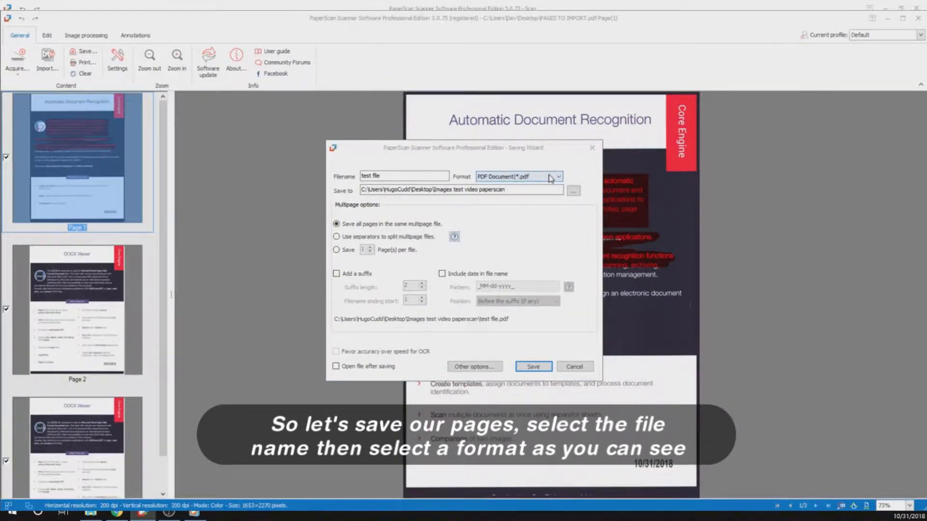
{"action": "left_click", "coordinate": [556, 176]}
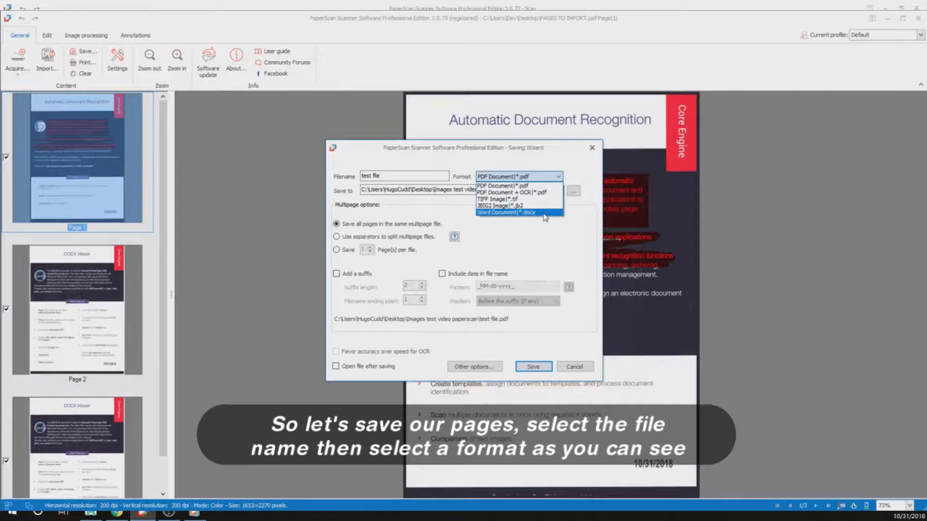
{"action": "mouse_move", "coordinate": [519, 205]}
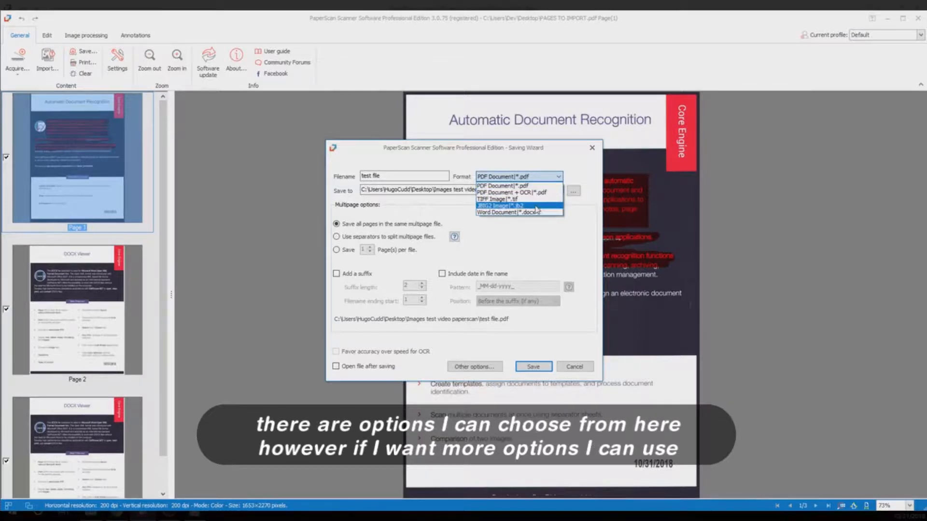
{"action": "left_click", "coordinate": [519, 186]}
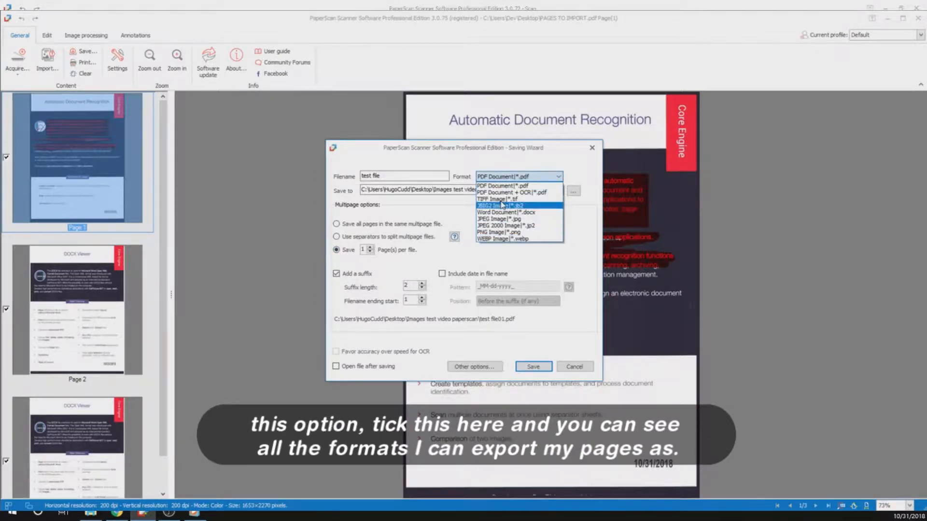
{"action": "mouse_move", "coordinate": [499, 232]}
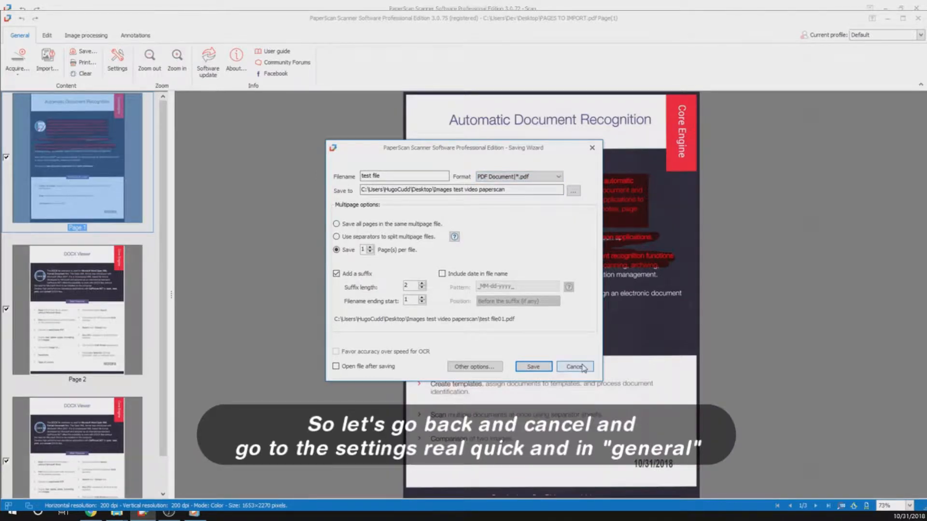
- Cancel the save and review the OCR languages in Settings, scrolling the Add languages list
{"action": "left_click", "coordinate": [574, 367]}
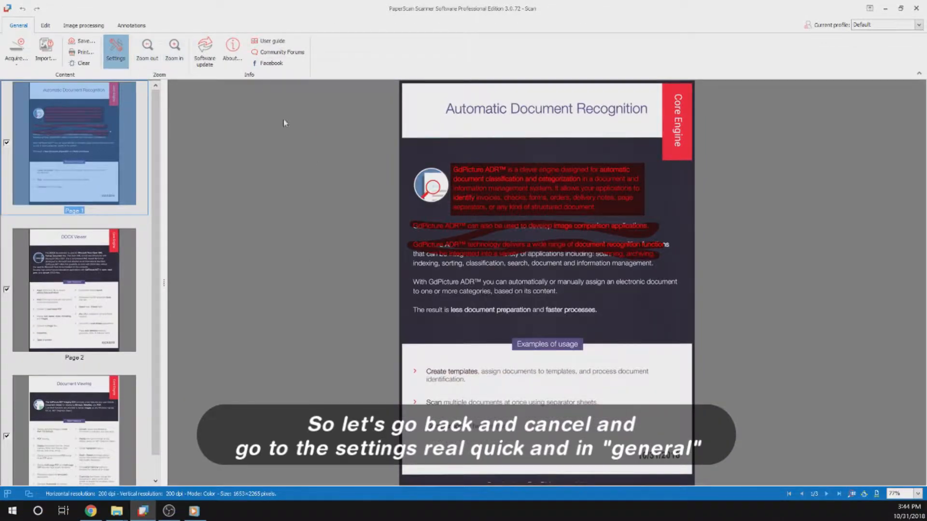
{"action": "left_click", "coordinate": [116, 50]}
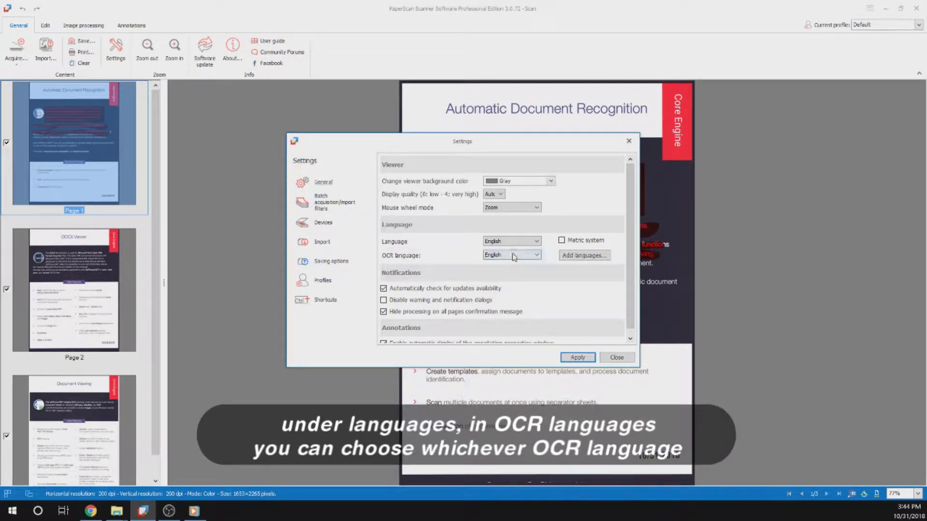
{"action": "left_click", "coordinate": [535, 254]}
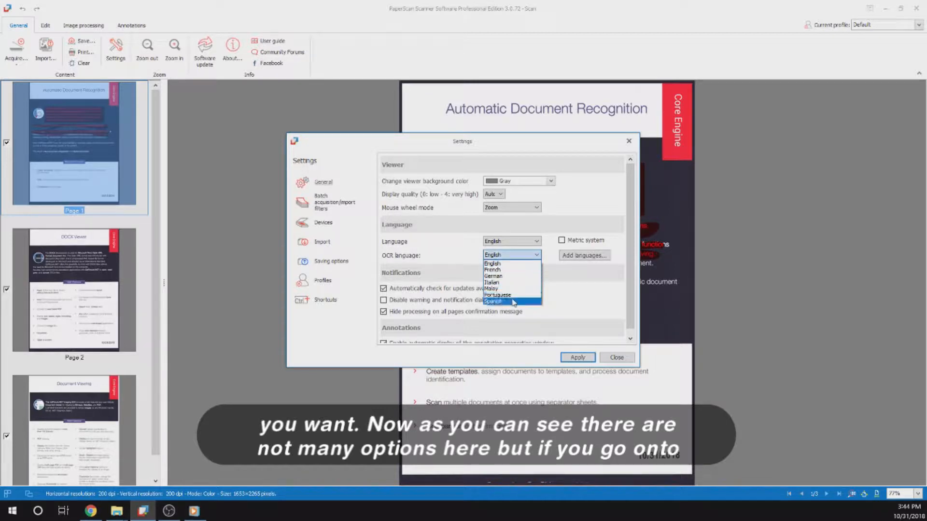
{"action": "left_click", "coordinate": [584, 255]}
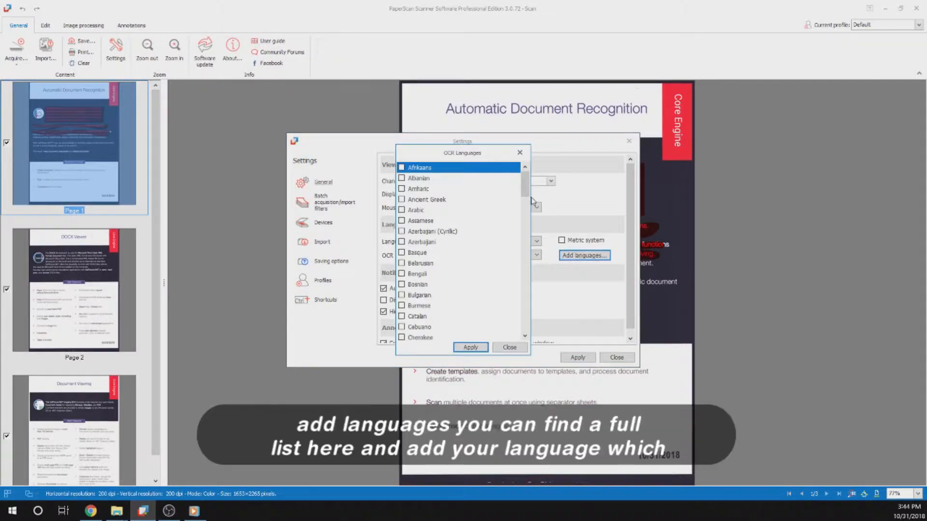
{"action": "scroll", "scroll_direction": "down", "scroll_amount": 3}
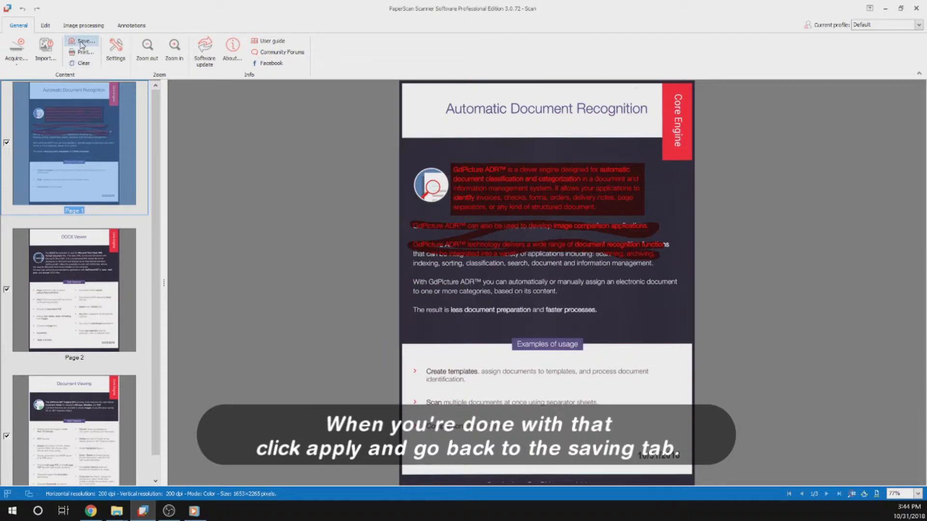
- Reopen the Saving Wizard and enter 'test files' as the filename
{"action": "left_click", "coordinate": [84, 45]}
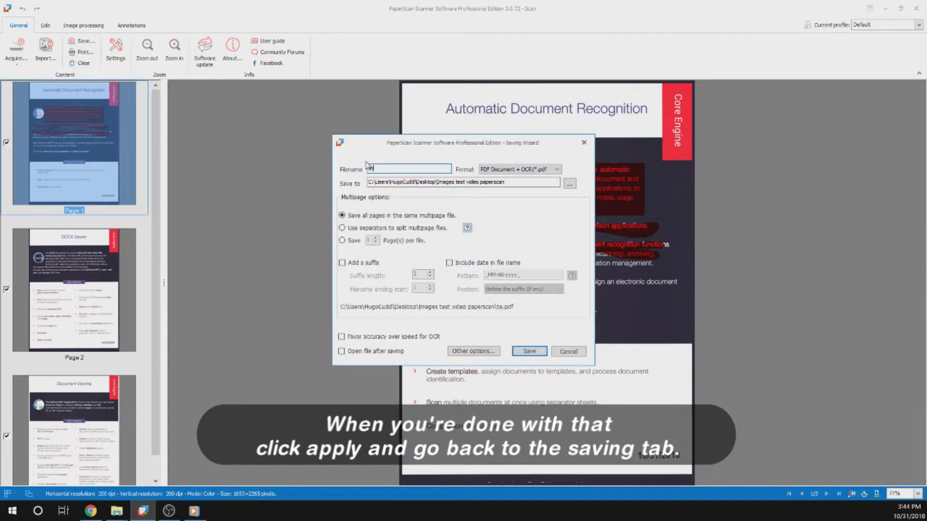
{"action": "type", "text": "test files"}
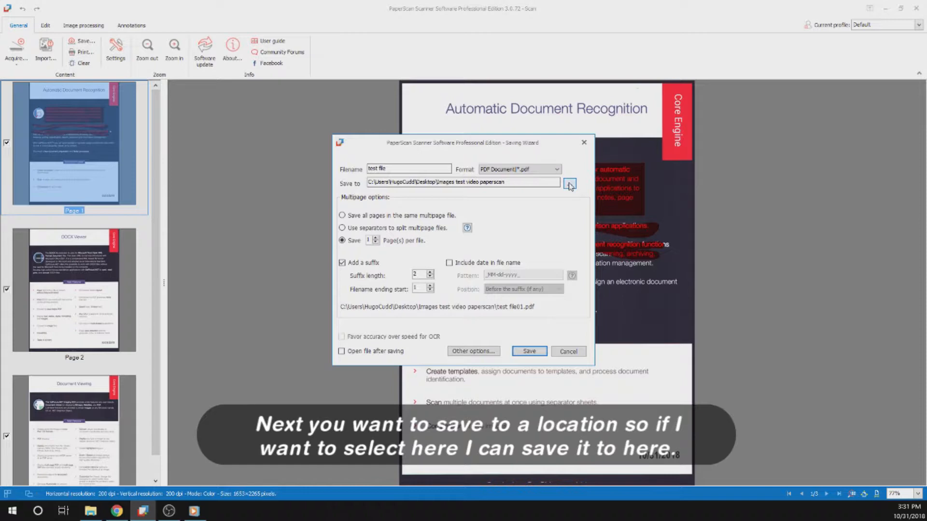
{"action": "left_click", "coordinate": [569, 182]}
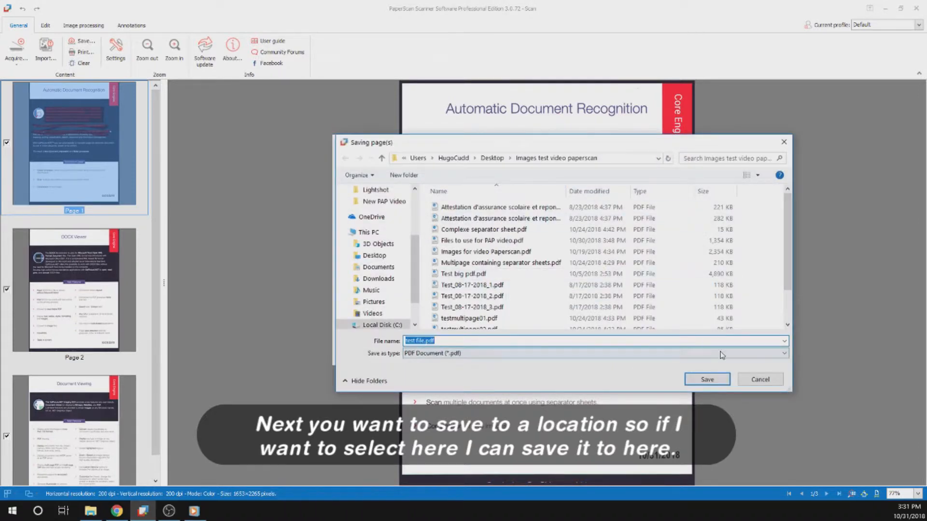
{"action": "left_click", "coordinate": [707, 379]}
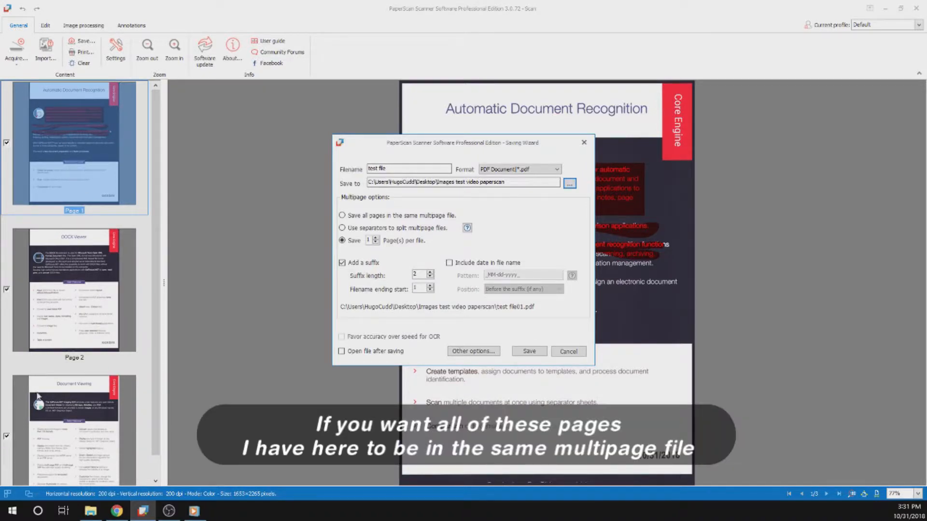
- Compare multipage-file formats, then return to one page per file with PDF Document (*.pdf)
{"action": "left_click", "coordinate": [342, 215]}
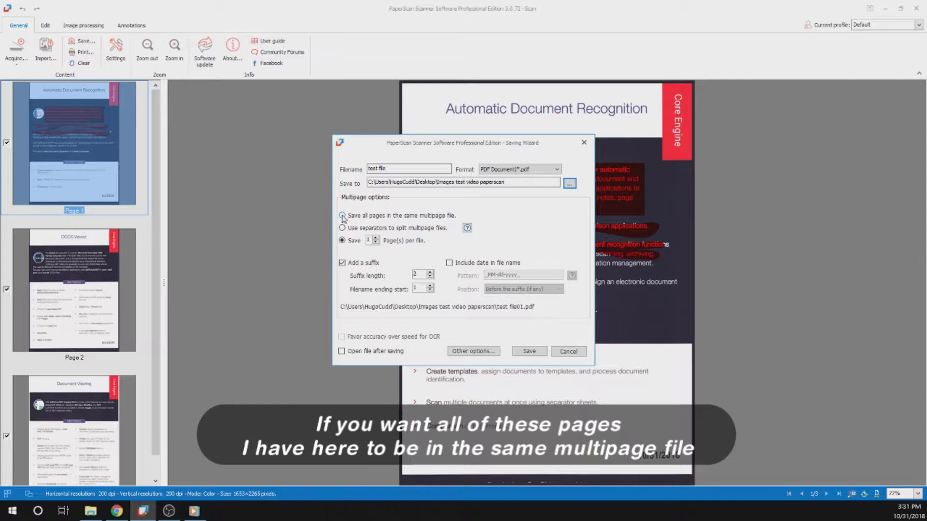
{"action": "left_click", "coordinate": [342, 215]}
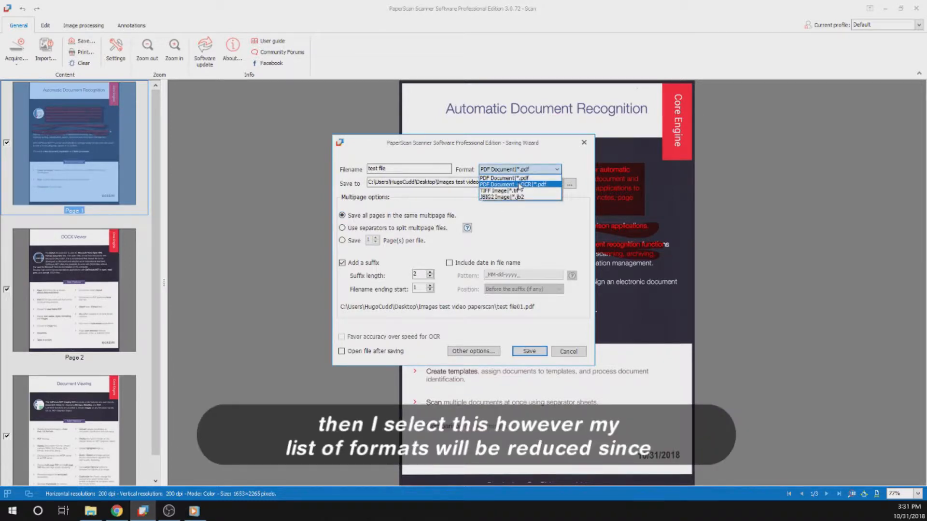
{"action": "mouse_move", "coordinate": [513, 191]}
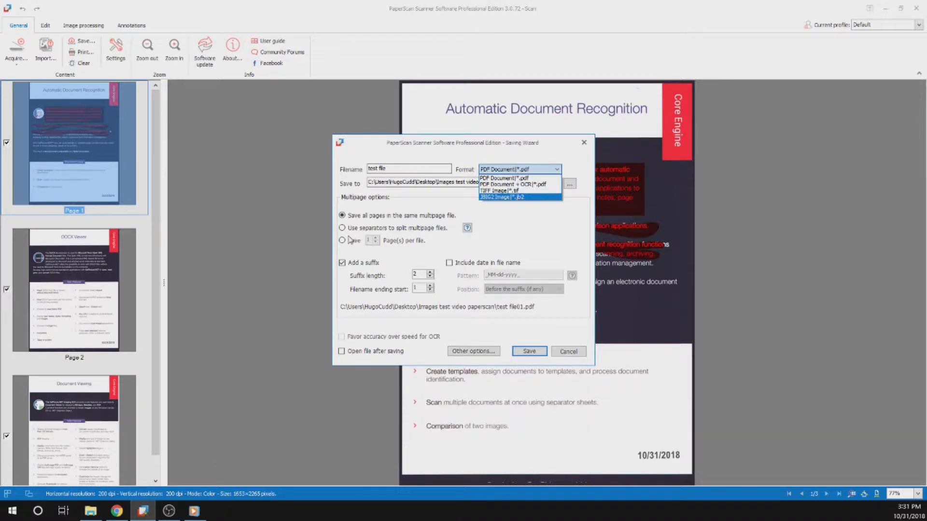
{"action": "left_click", "coordinate": [342, 241]}
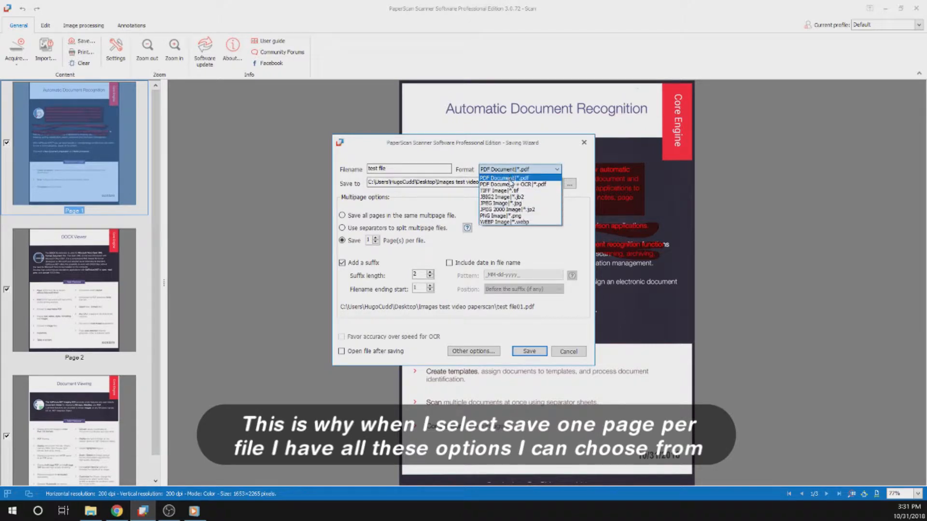
{"action": "left_click", "coordinate": [503, 178]}
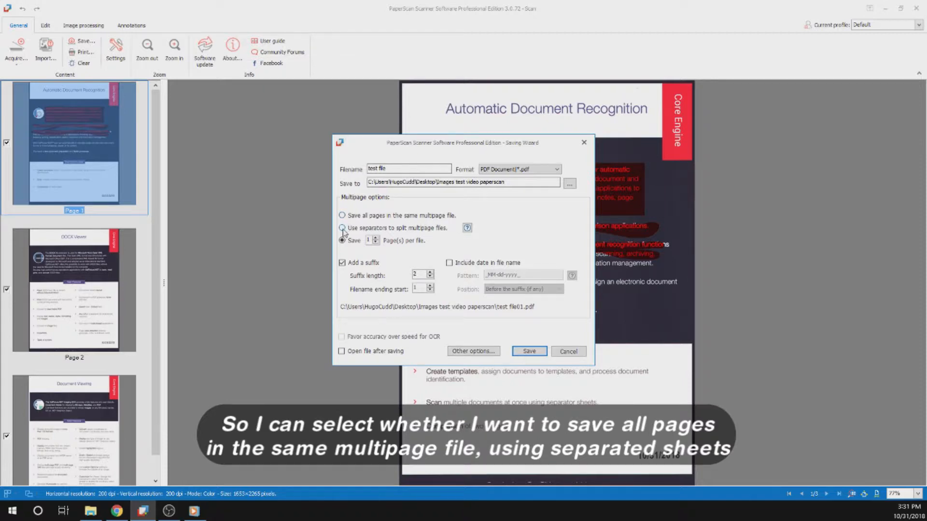
- Choose 'Use separators to split multipage files' in the Saving Wizard
{"action": "left_click", "coordinate": [342, 229]}
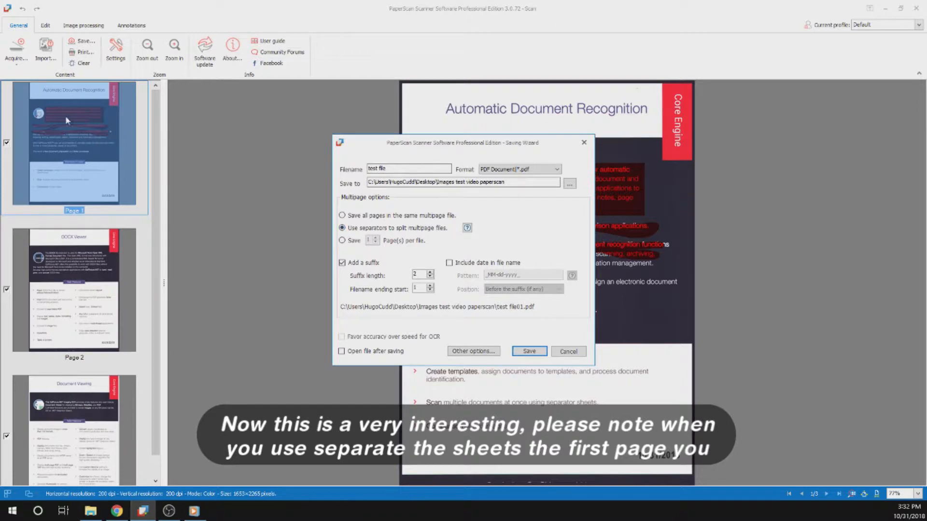
{"action": "mouse_move", "coordinate": [113, 141]}
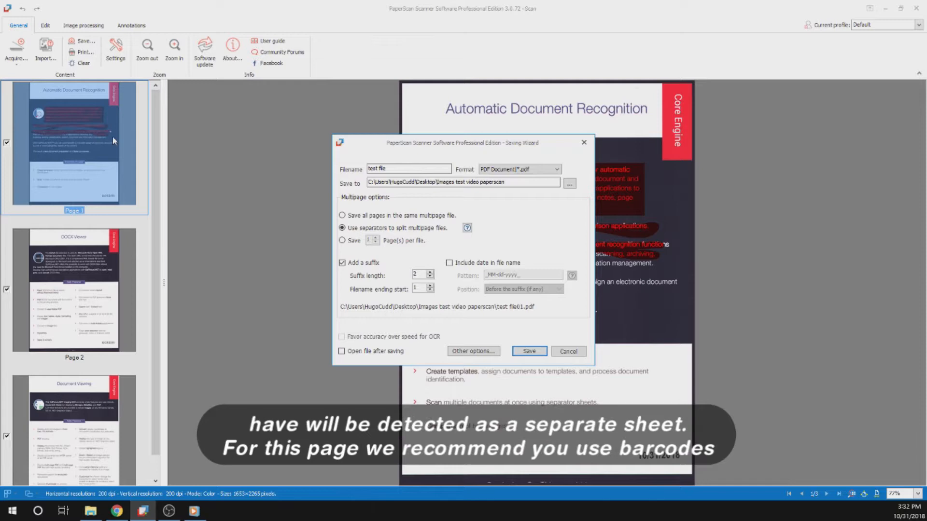
{"action": "mouse_move", "coordinate": [93, 182]}
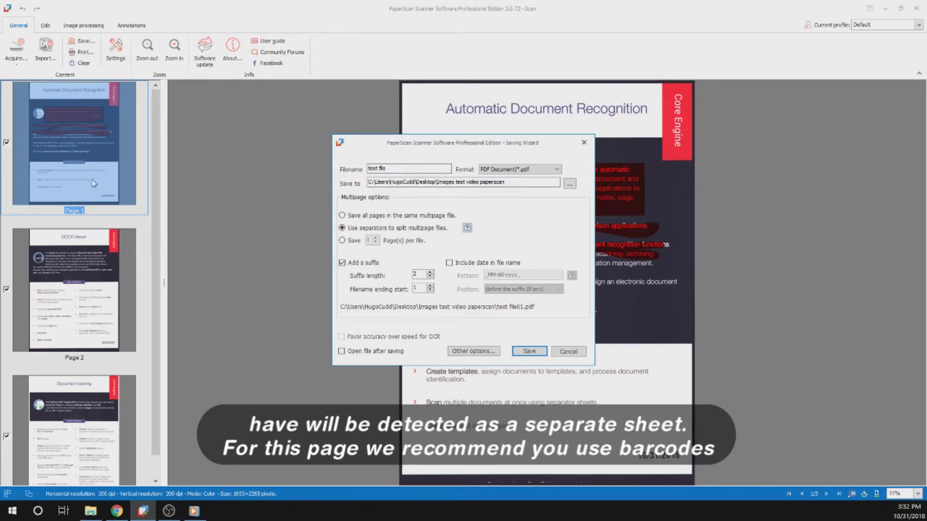
{"action": "mouse_move", "coordinate": [69, 193]}
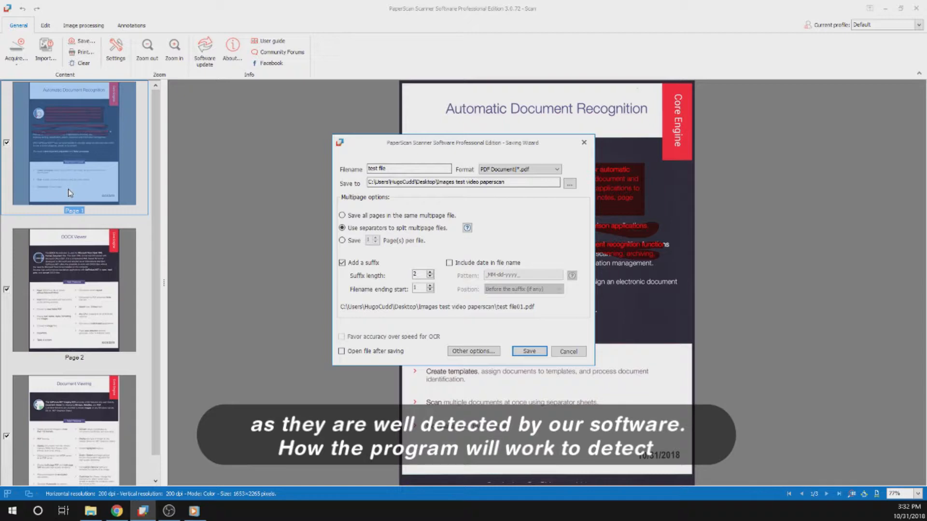
{"action": "mouse_move", "coordinate": [80, 198]}
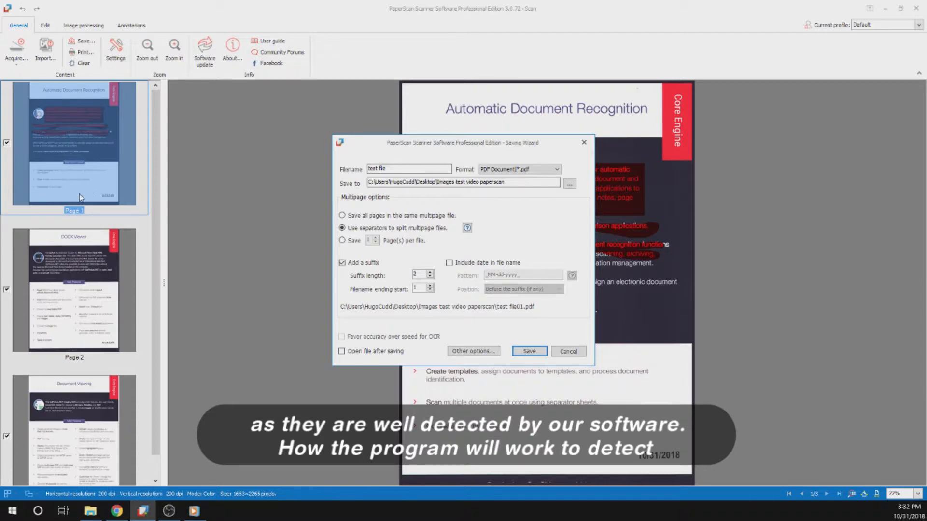
{"action": "mouse_move", "coordinate": [66, 181]}
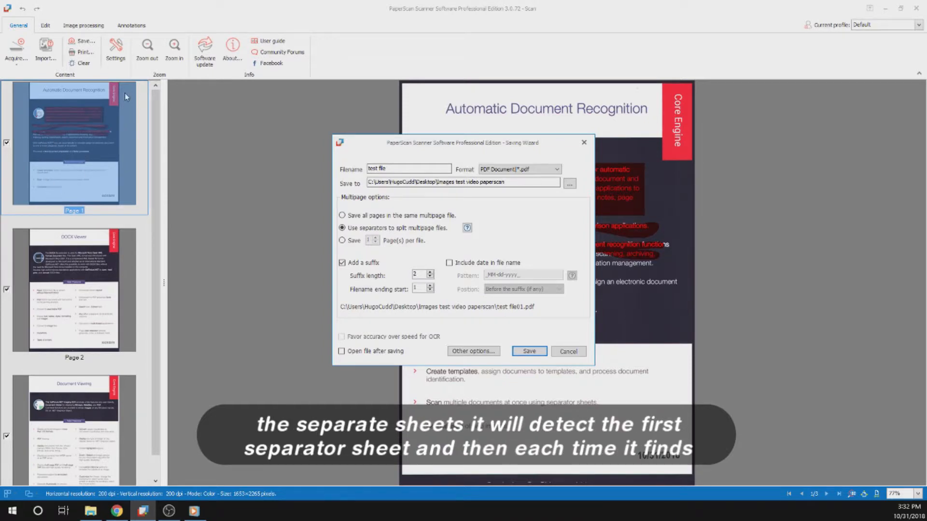
{"action": "mouse_move", "coordinate": [79, 187]}
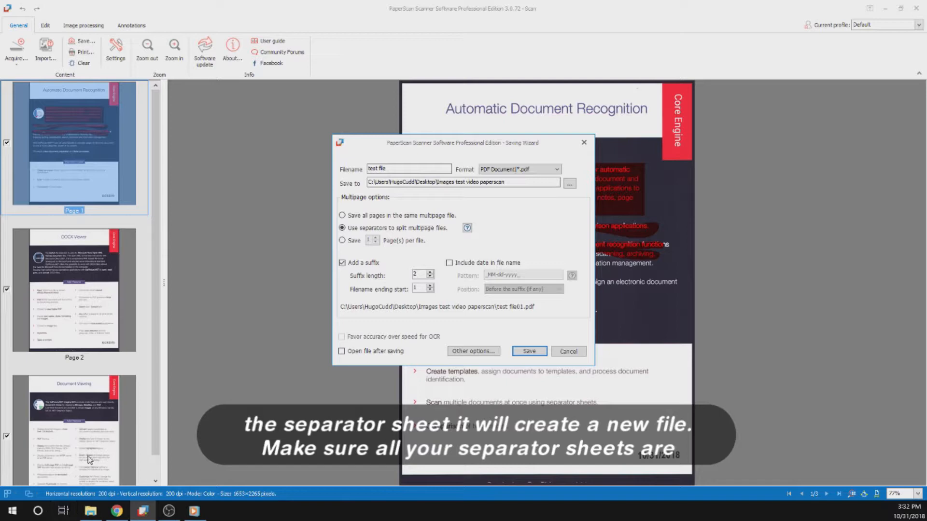
{"action": "mouse_move", "coordinate": [158, 272]}
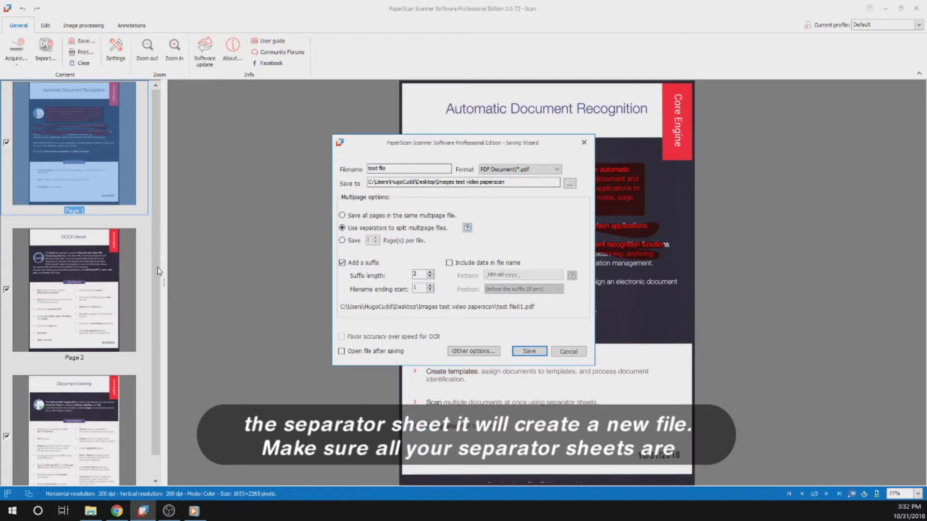
{"action": "mouse_move", "coordinate": [107, 182]}
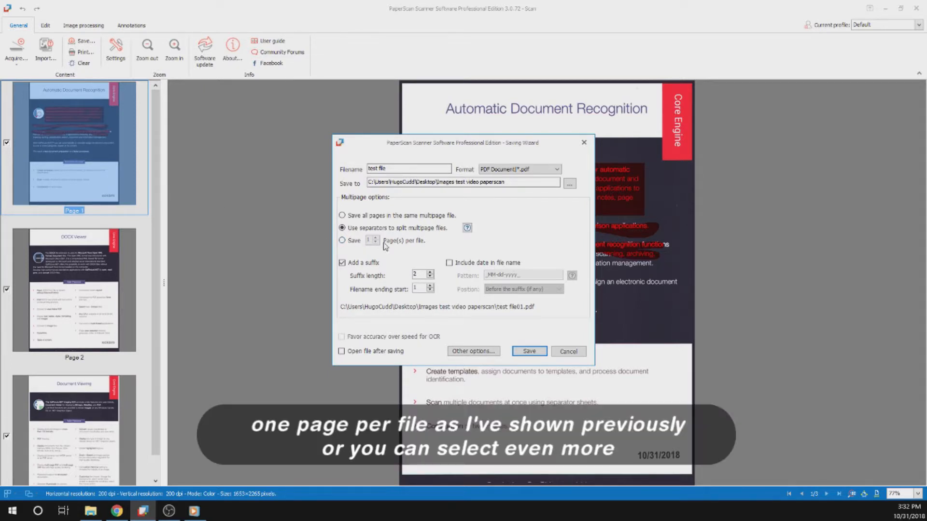
- Try the pages-per-file spinner, then choose 'Save all pages in the same multipage file'
{"action": "left_click", "coordinate": [342, 240]}
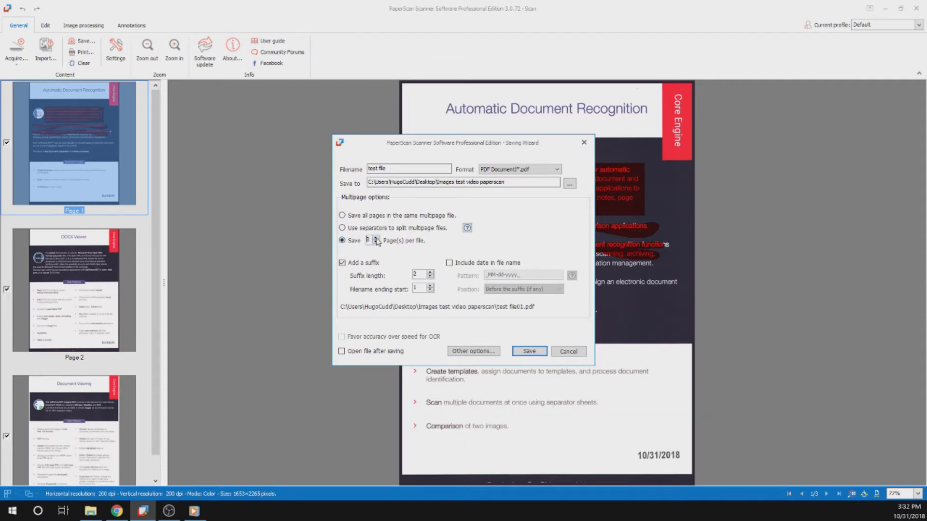
{"action": "left_click", "coordinate": [376, 242]}
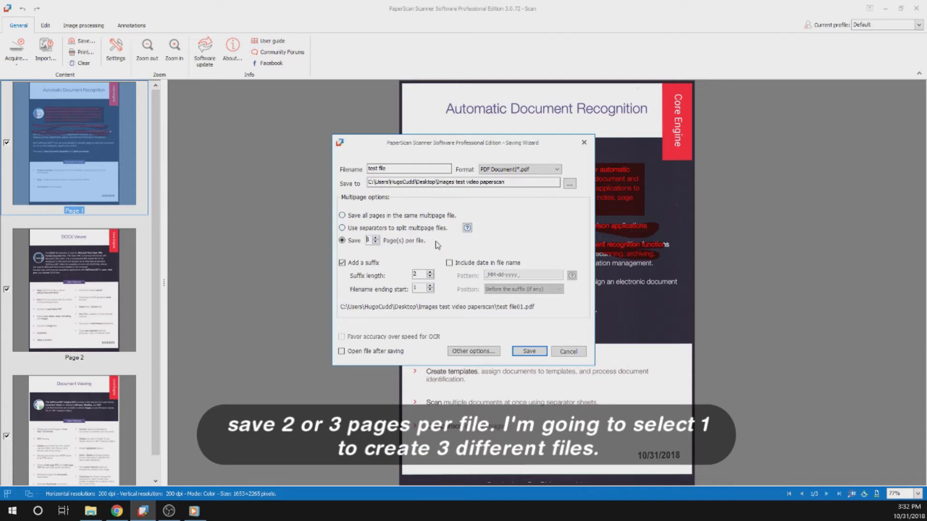
{"action": "left_click", "coordinate": [341, 215]}
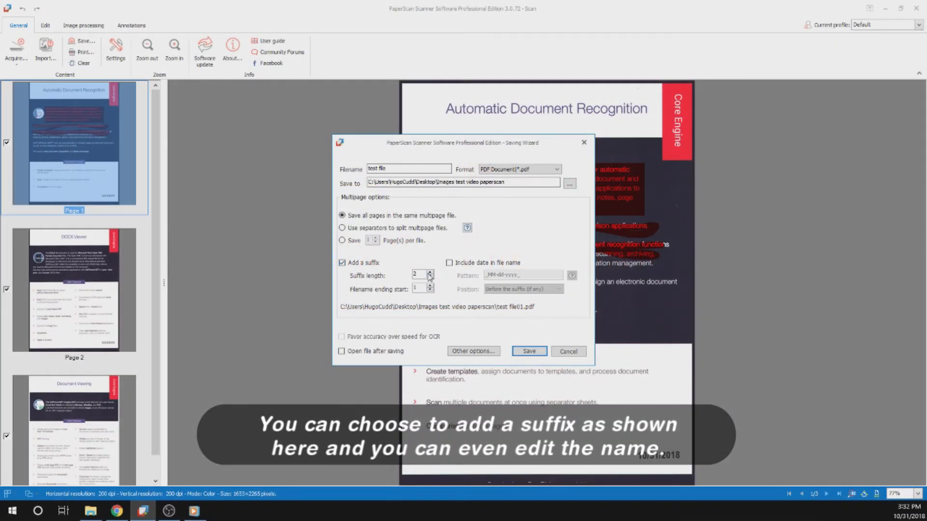
- Set suffix length to 1, toggle the date option off again, and untick 'Add a suffix'
{"action": "left_click", "coordinate": [429, 277]}
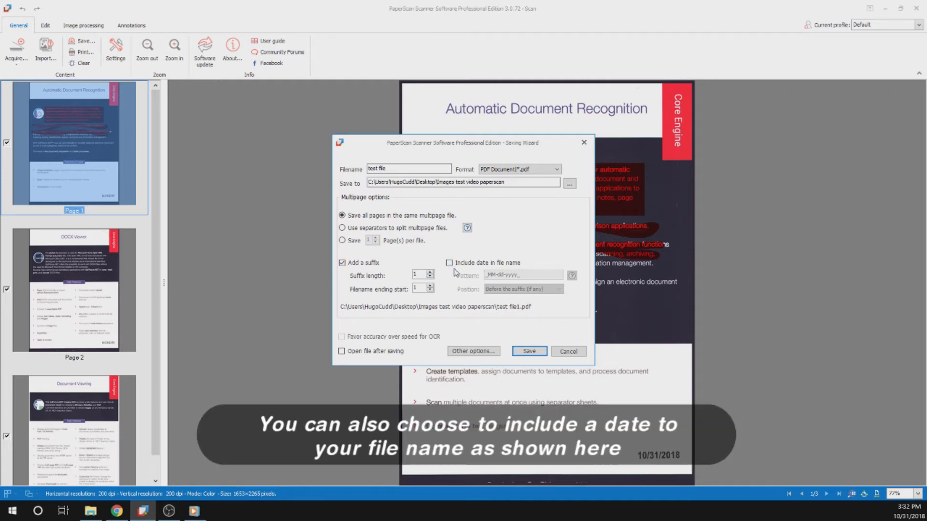
{"action": "mouse_move", "coordinate": [510, 262]}
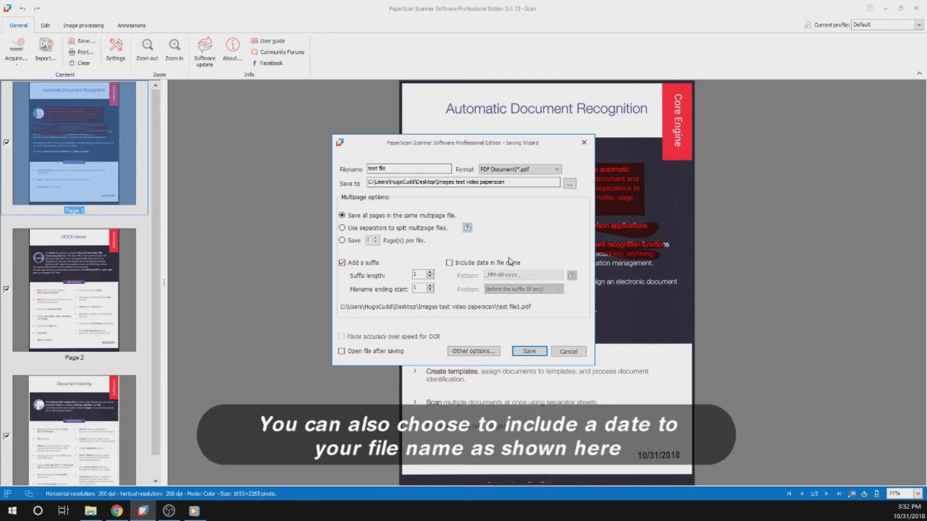
{"action": "left_click", "coordinate": [450, 262]}
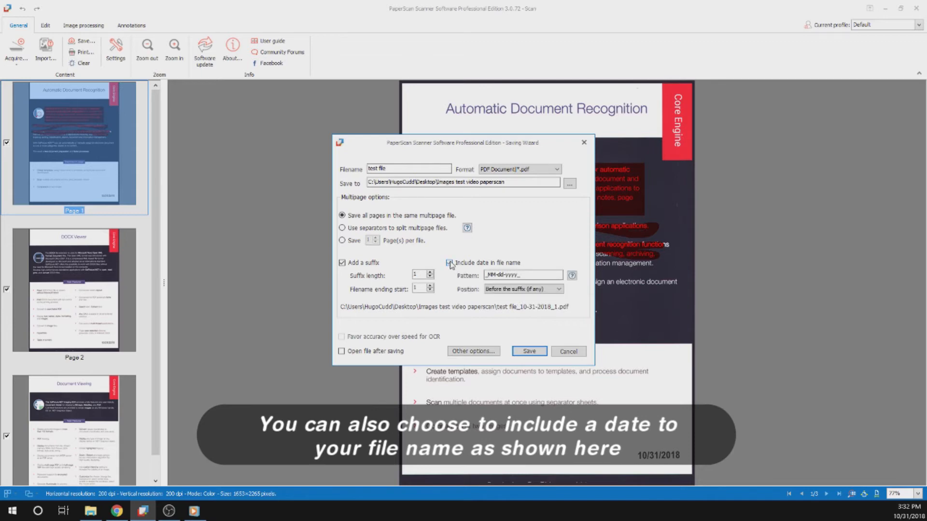
{"action": "left_click", "coordinate": [450, 262]}
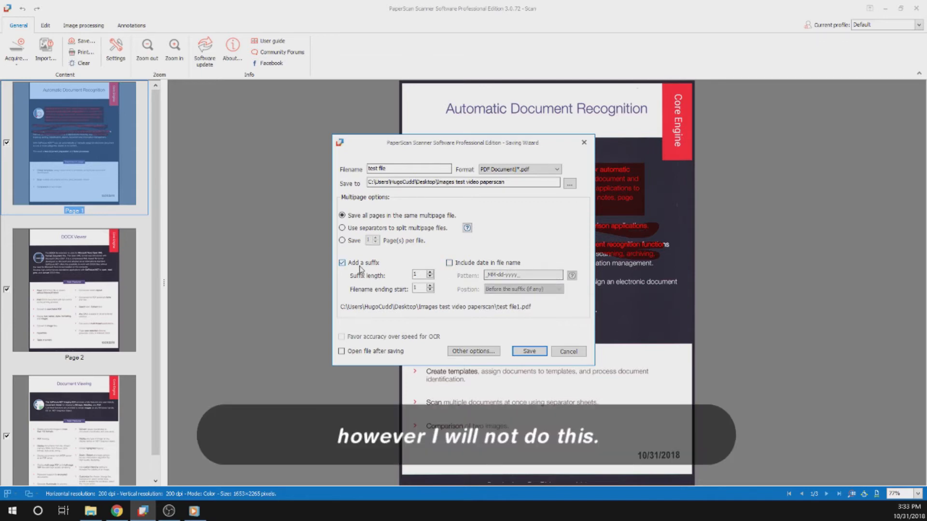
{"action": "left_click", "coordinate": [341, 262]}
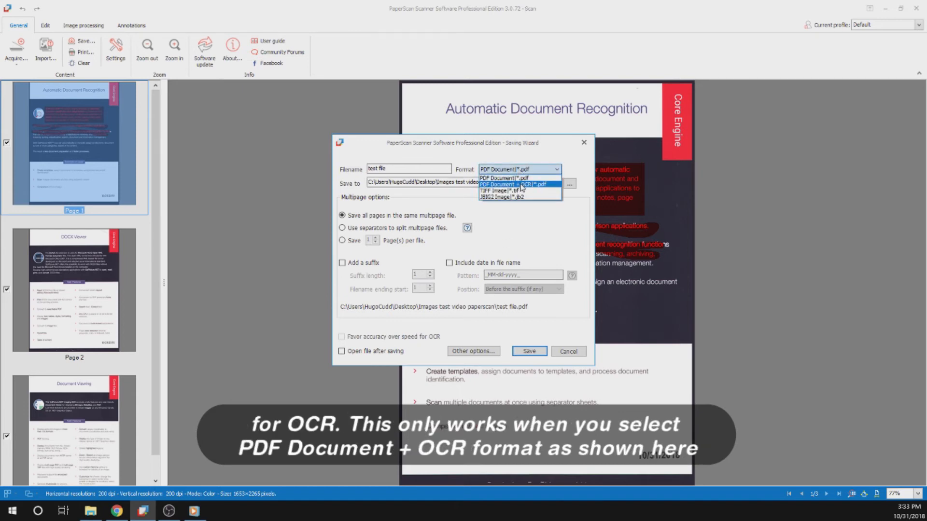
- Save 'test file' as PDF Document + OCR with 'Favor accuracy over speed' left off
{"action": "left_click", "coordinate": [517, 184]}
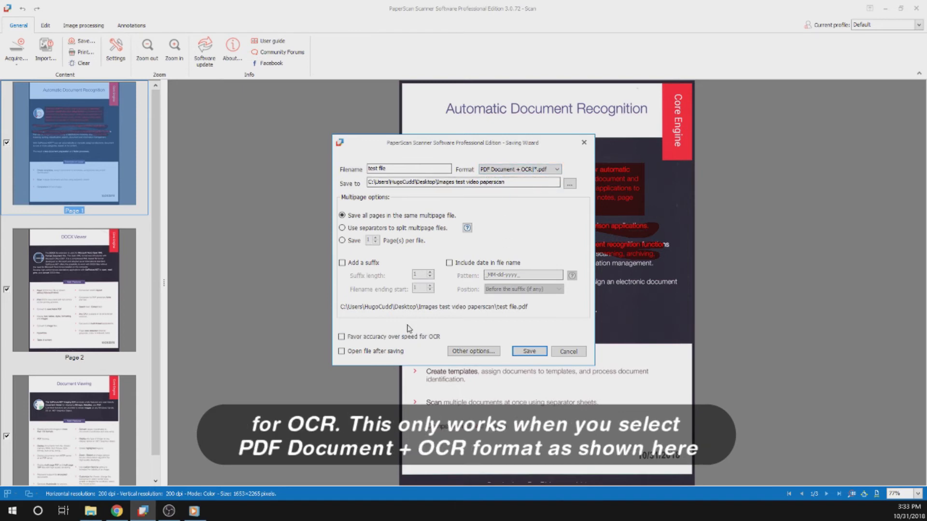
{"action": "left_click", "coordinate": [342, 337]}
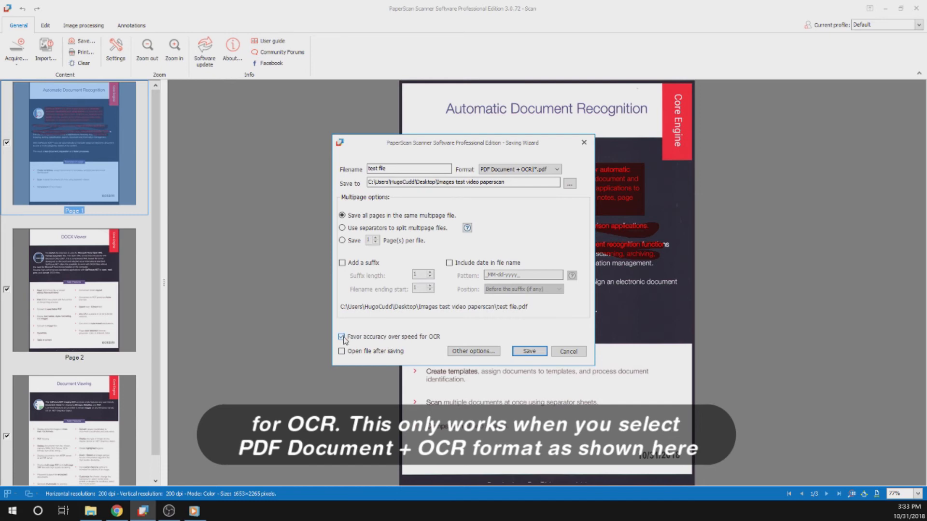
{"action": "left_click", "coordinate": [342, 336]}
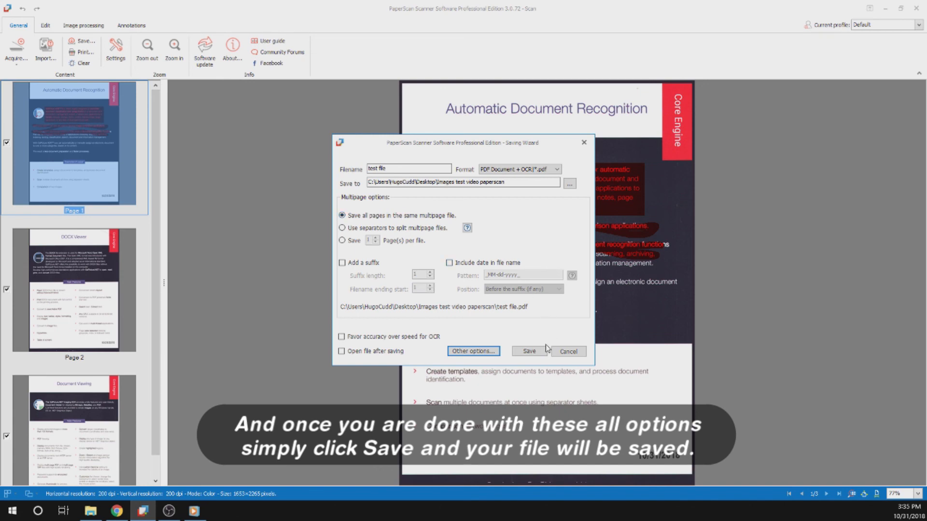
{"action": "left_click", "coordinate": [528, 351]}
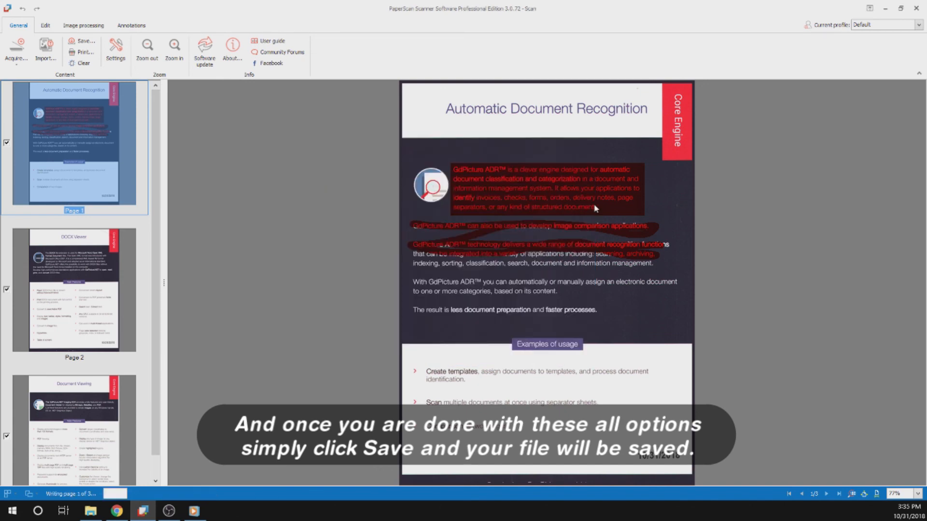
{"action": "mouse_move", "coordinate": [210, 305]}
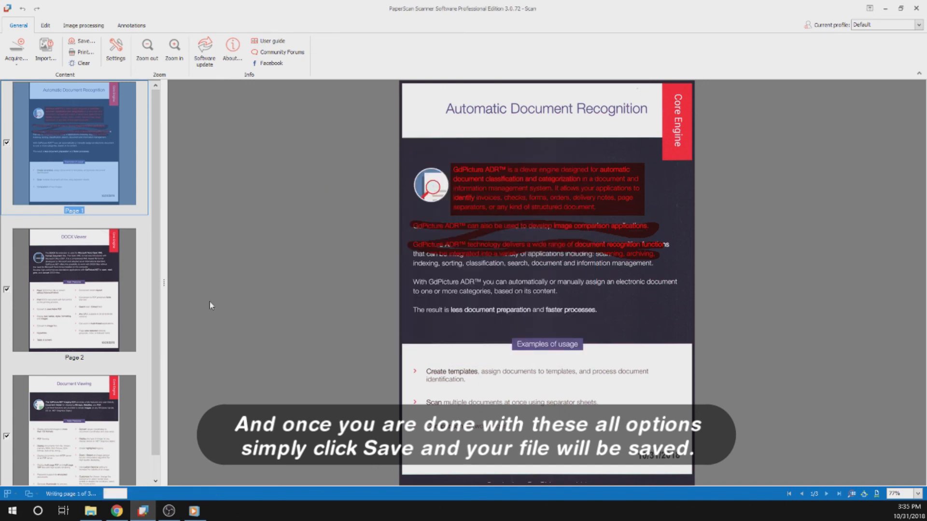